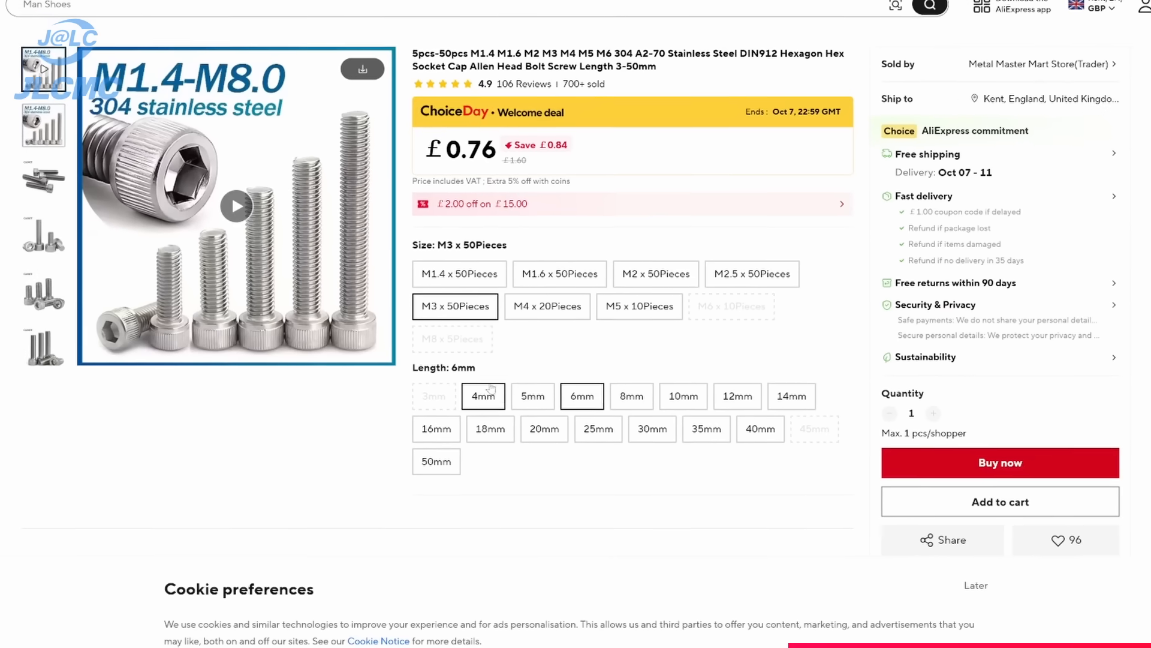
# Step: Search JLCMC and scroll to the aluminium extrusion results like the T-Slot 20 Series profile
pyautogui.scroll(-3)
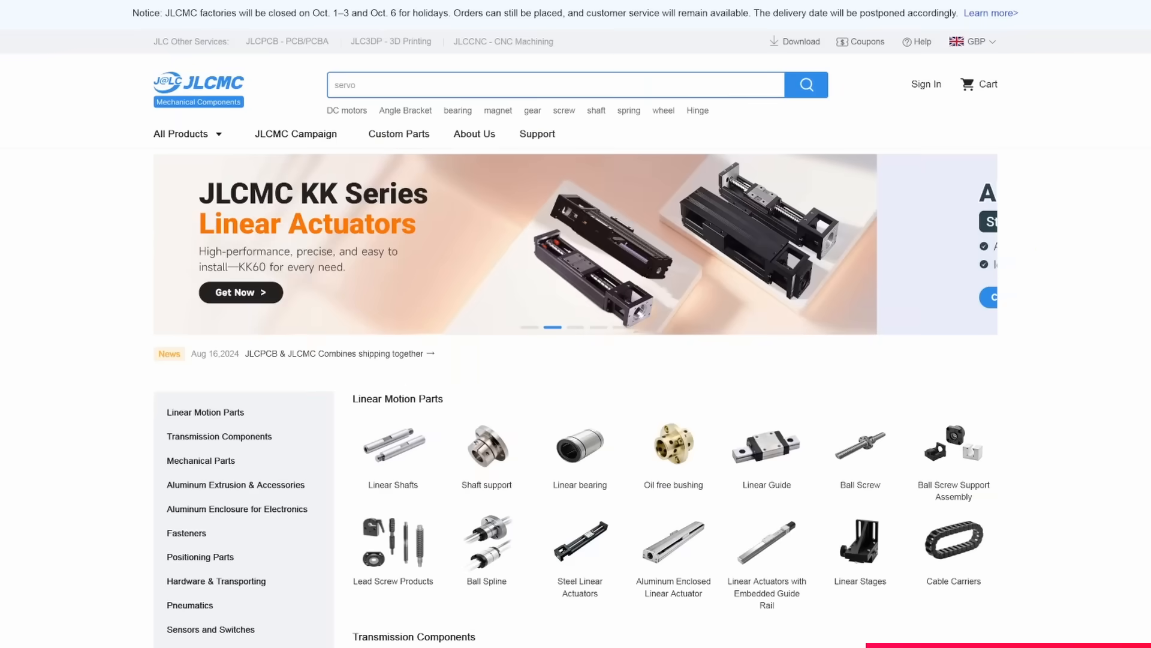
pyautogui.click(805, 85)
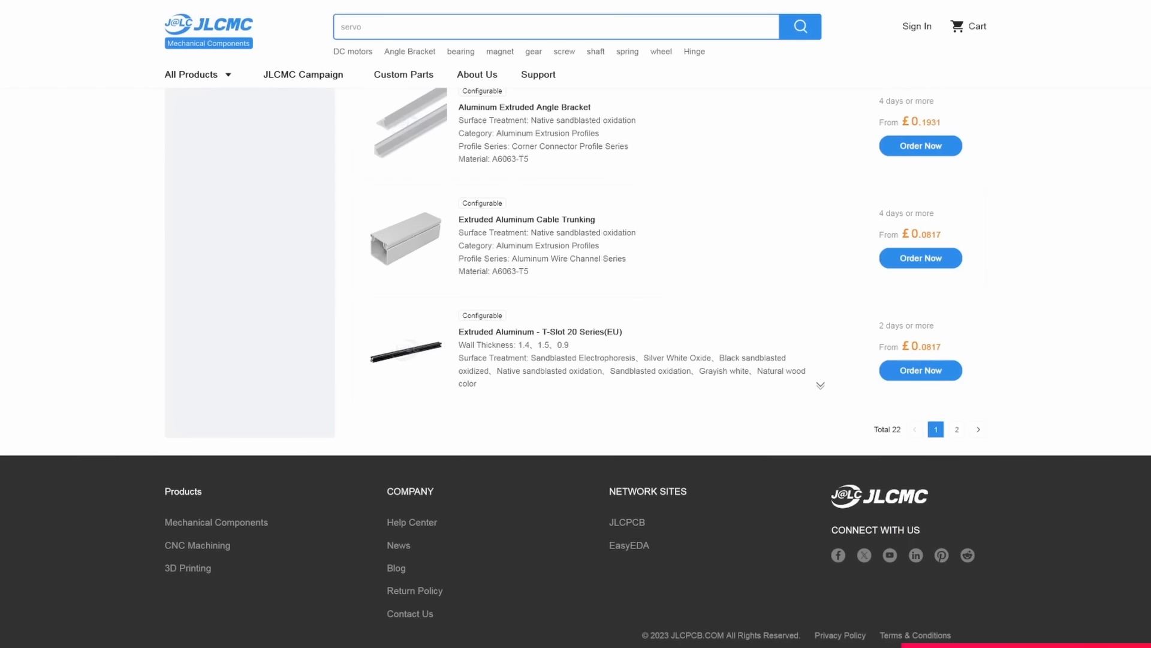
pyautogui.click(539, 331)
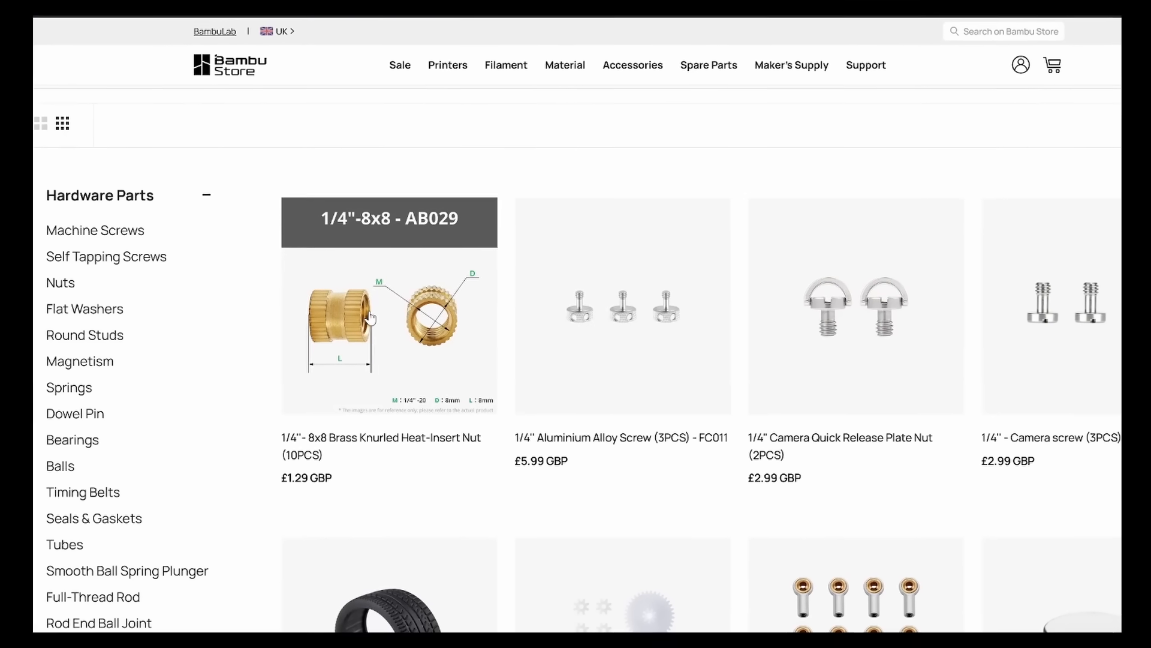
# Step: Open the 1/4"-8x8 Brass Knurled Heat-Insert Nut (10PCS, £1.29) from Hardware Parts
pyautogui.click(389, 306)
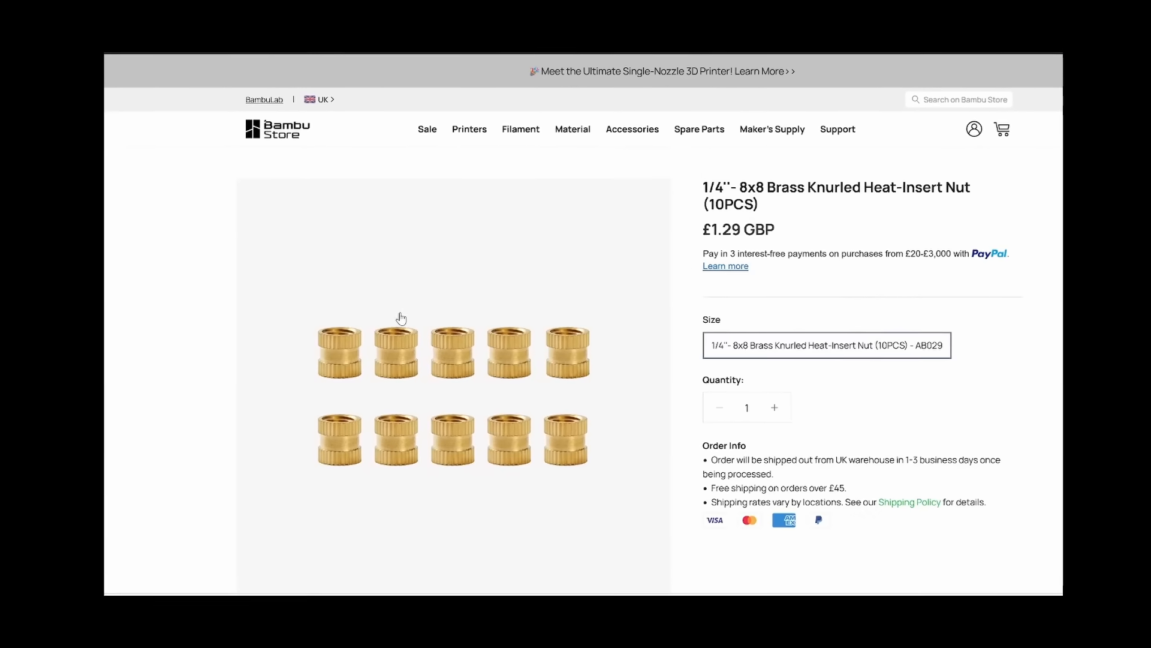